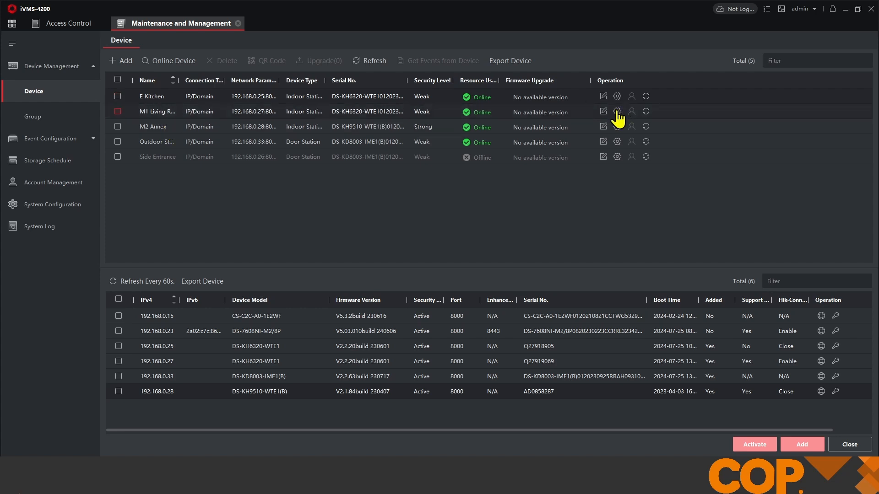
Open the M1 Living Room indoor station's remote configuration at Intercom > IP Camera Information
{"action": "left_click", "coordinate": [617, 111]}
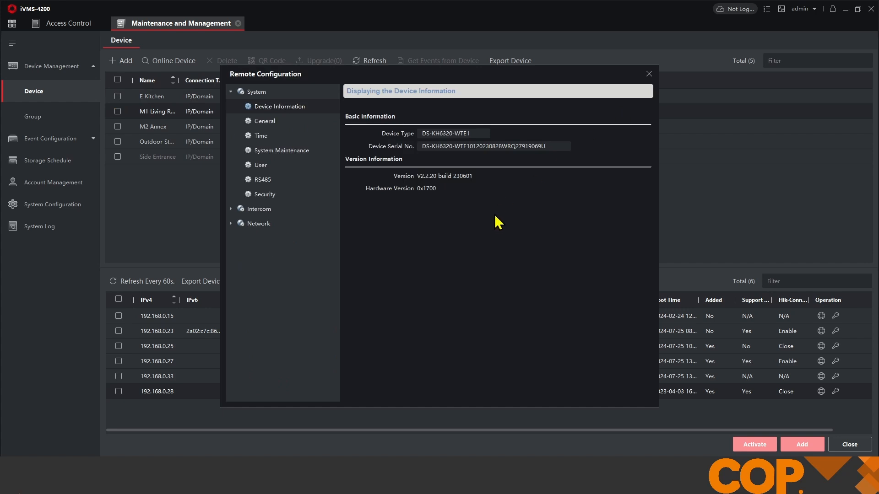
{"action": "mouse_move", "coordinate": [477, 234]}
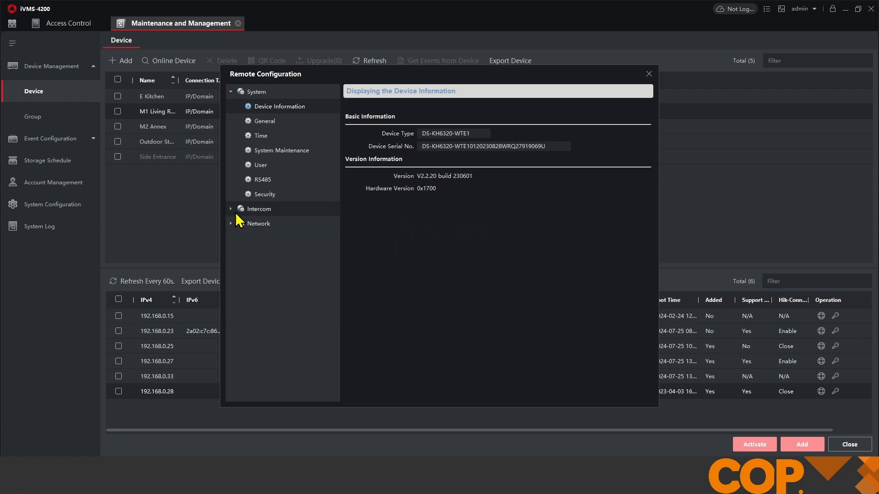
{"action": "left_click", "coordinate": [258, 209]}
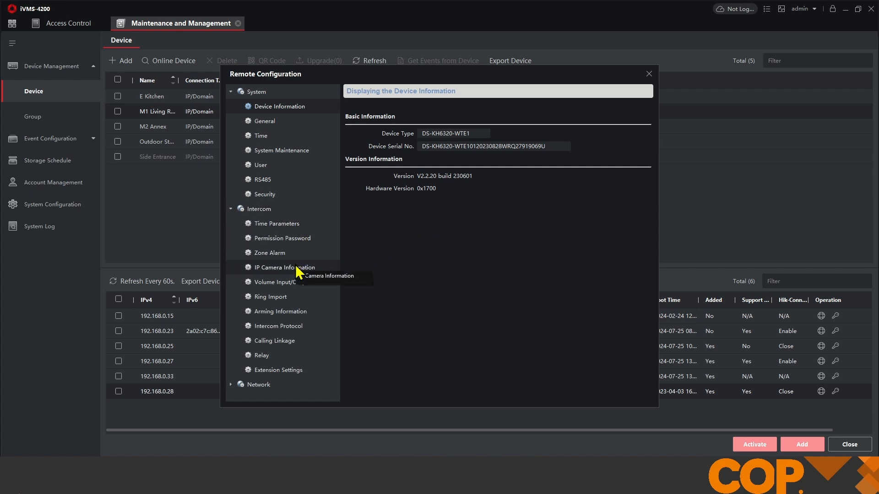
{"action": "left_click", "coordinate": [285, 268]}
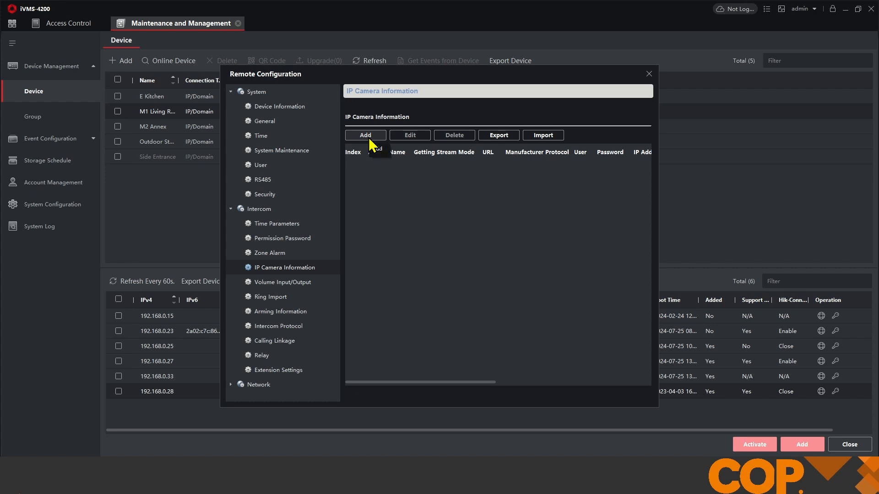
Add Camera 1 at 192.168.0.23, port 554, user admin, channel 1
{"action": "left_click", "coordinate": [365, 136]}
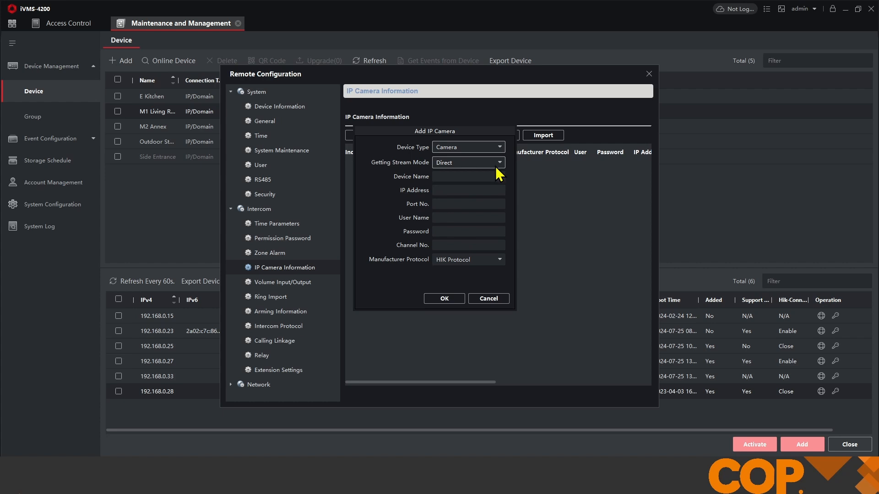
{"action": "left_click", "coordinate": [468, 176]}
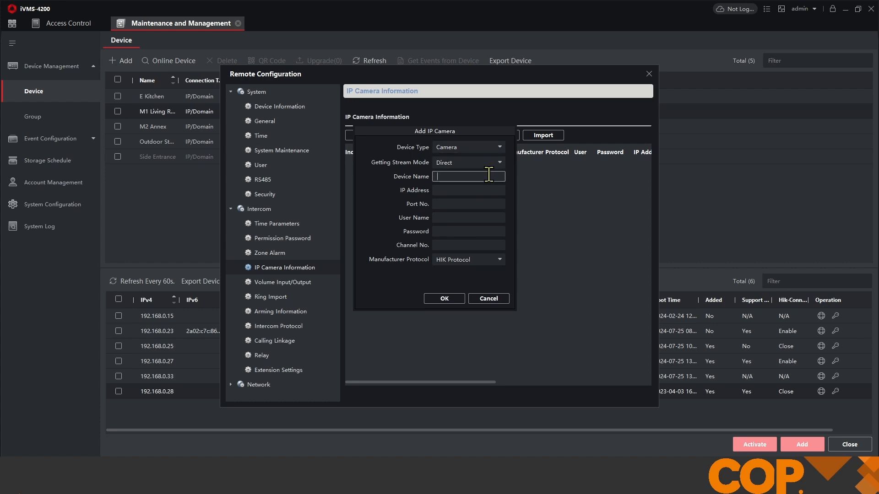
{"action": "type", "text": "Camera 1"}
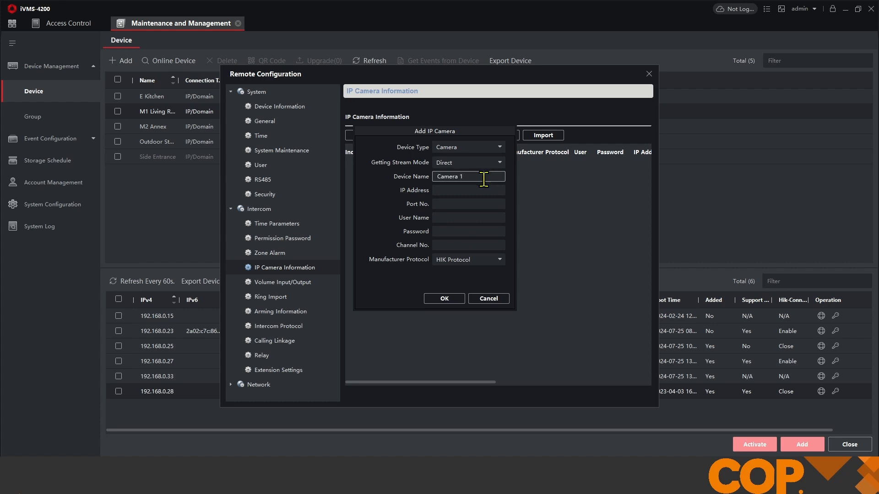
{"action": "left_click", "coordinate": [468, 190]}
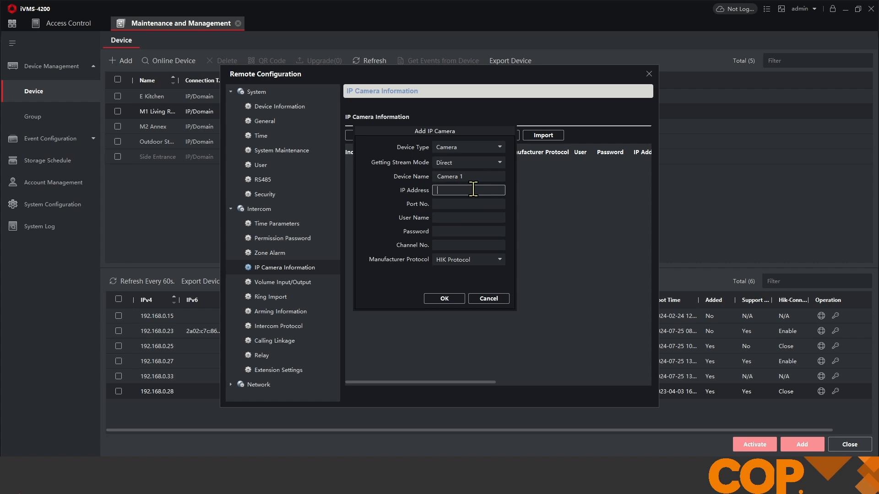
{"action": "type", "text": "192.168.0.23"}
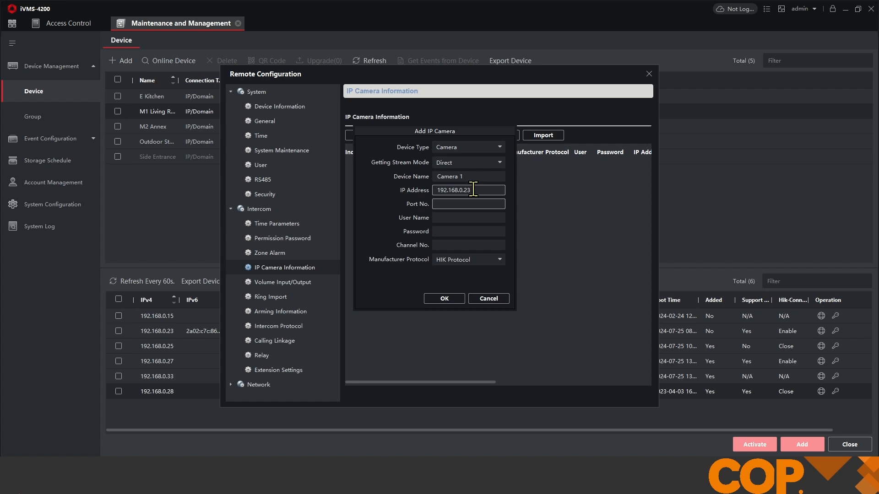
{"action": "type", "text": "554"}
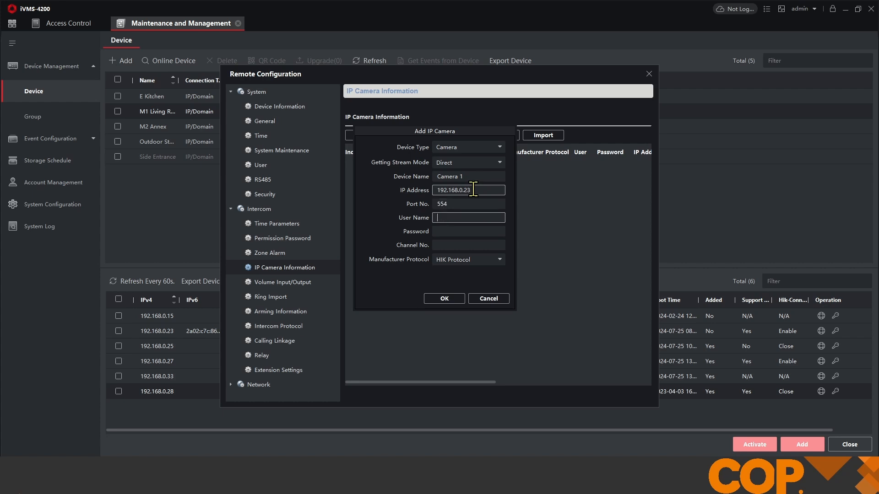
{"action": "type", "text": "admin"}
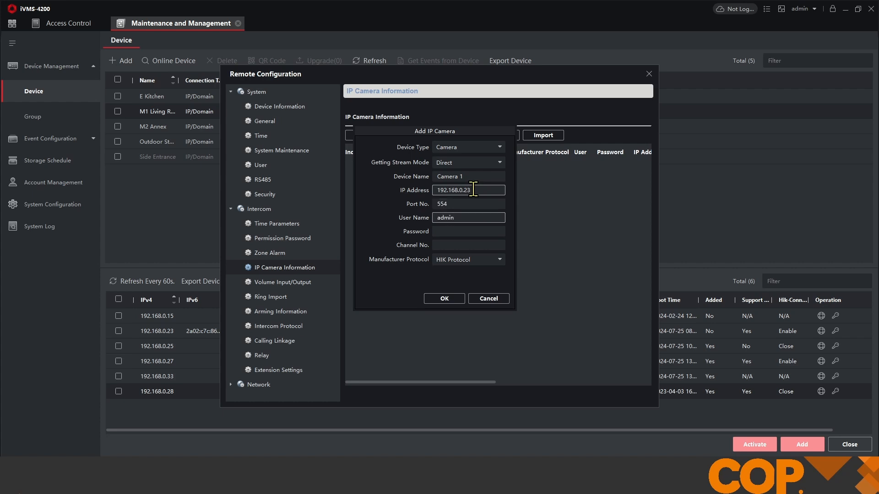
{"action": "left_click", "coordinate": [468, 232]}
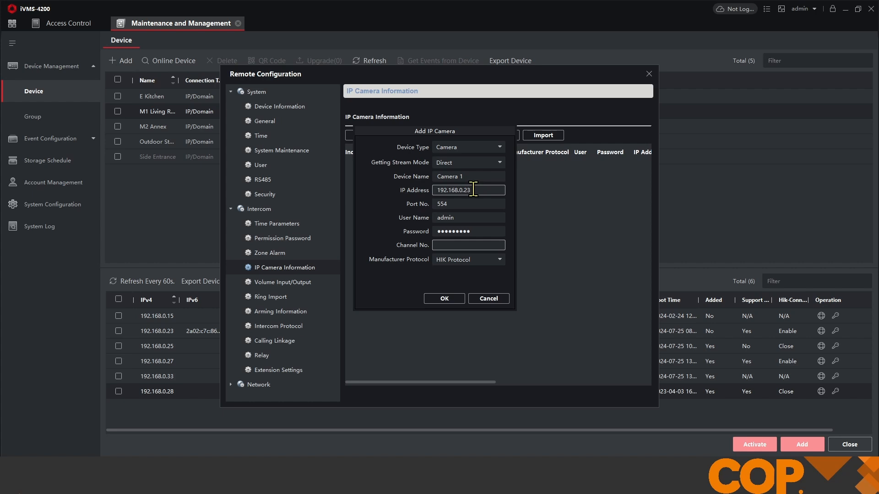
{"action": "type", "text": "4"}
{"action": "type", "text": "1"}
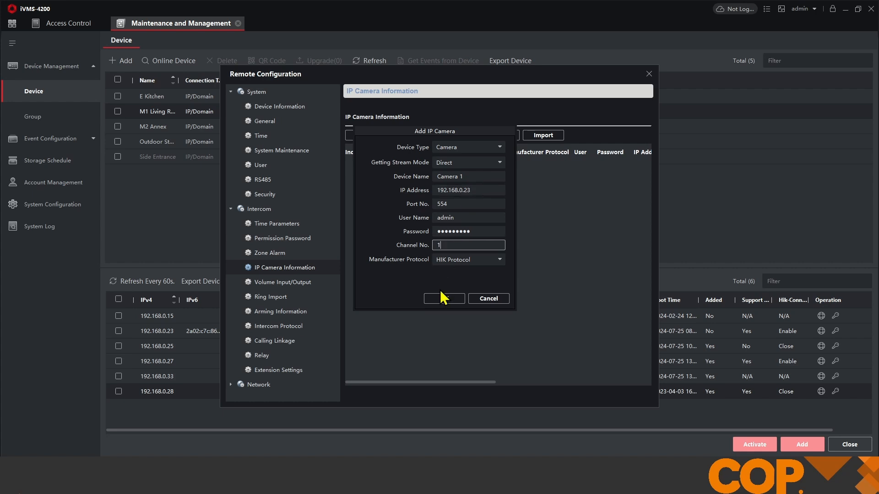
{"action": "left_click", "coordinate": [444, 298]}
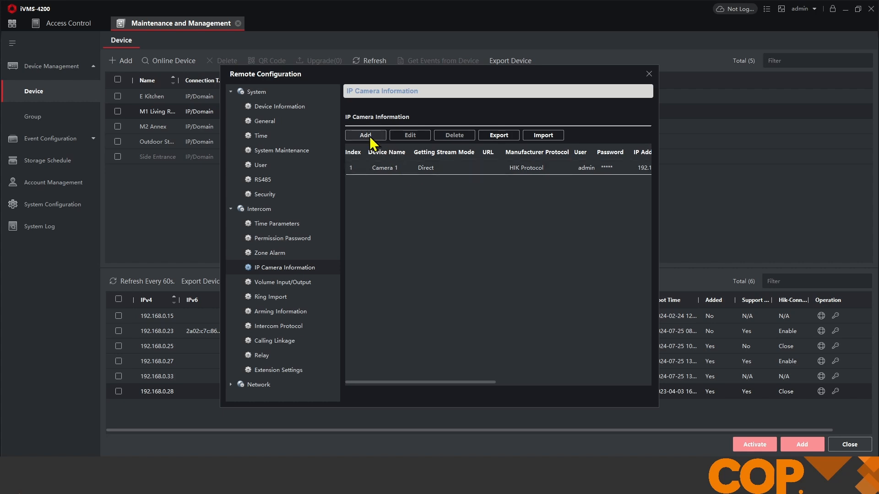
Add Camera 2 at 192.168.0.23 with port 554 and channel 2
{"action": "left_click", "coordinate": [365, 135]}
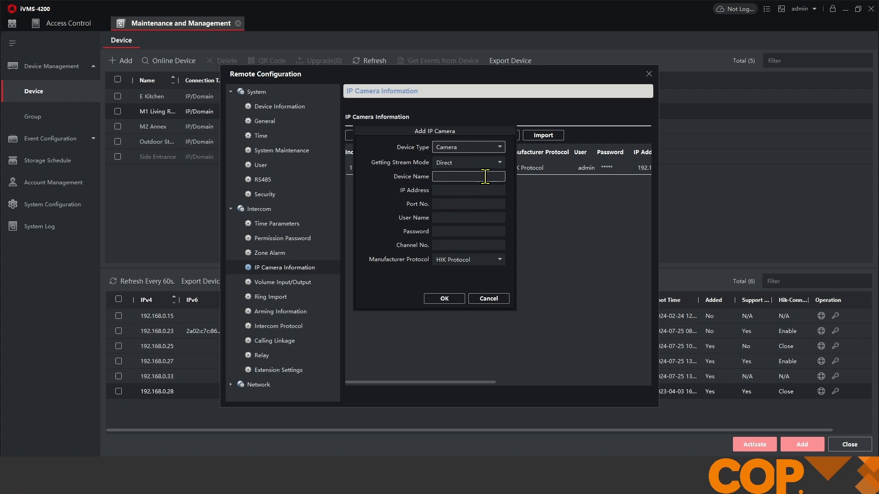
{"action": "type", "text": "Camera"}
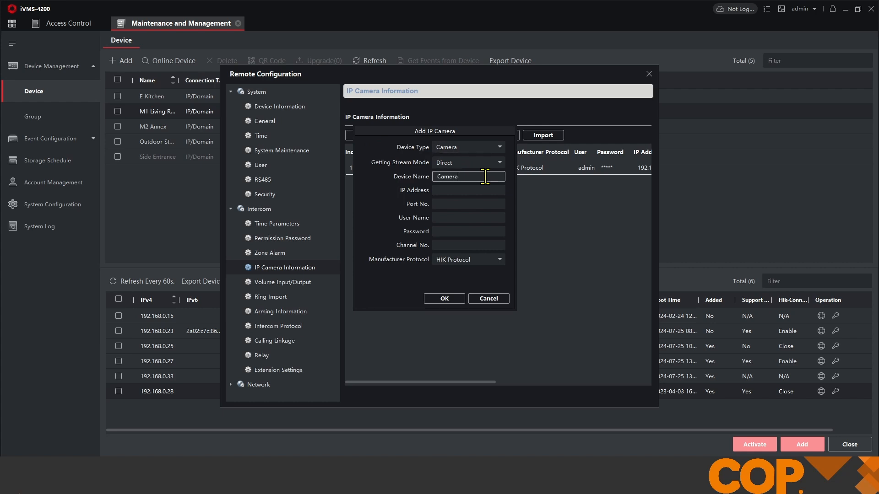
{"action": "type", "text": "192.168.0.23"}
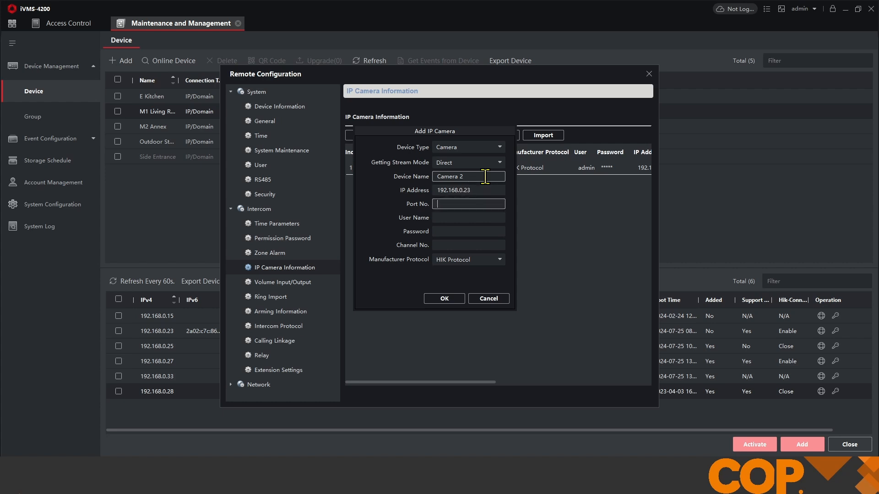
{"action": "type", "text": "554"}
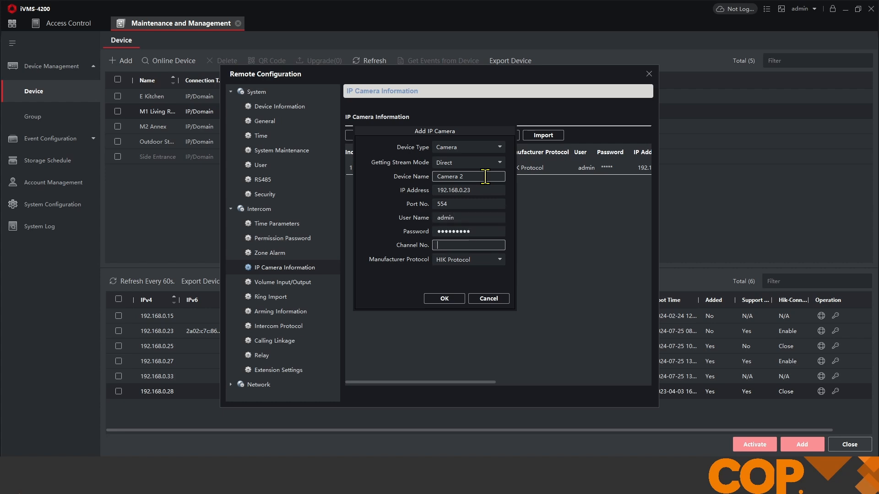
{"action": "type", "text": "2"}
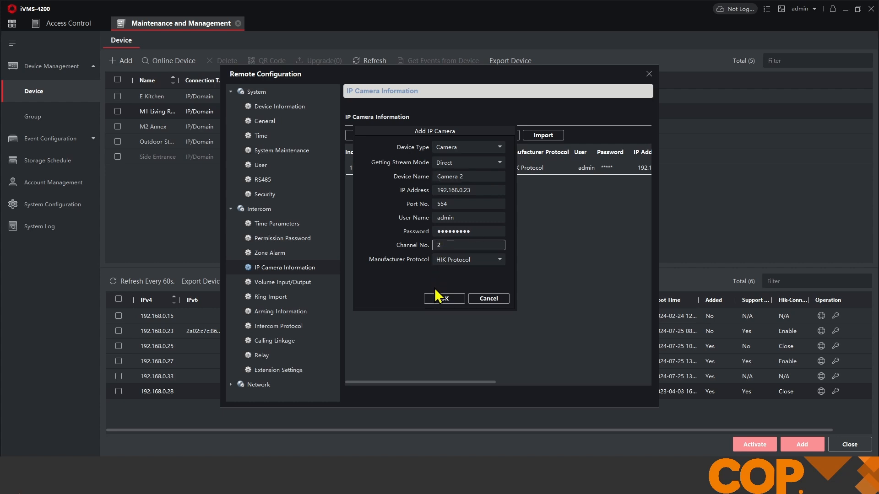
{"action": "left_click", "coordinate": [443, 298]}
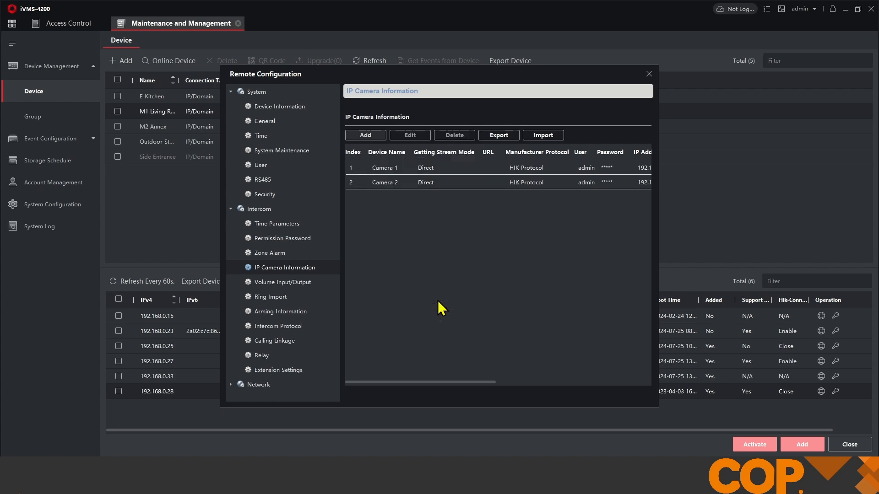
{"action": "mouse_move", "coordinate": [474, 301]}
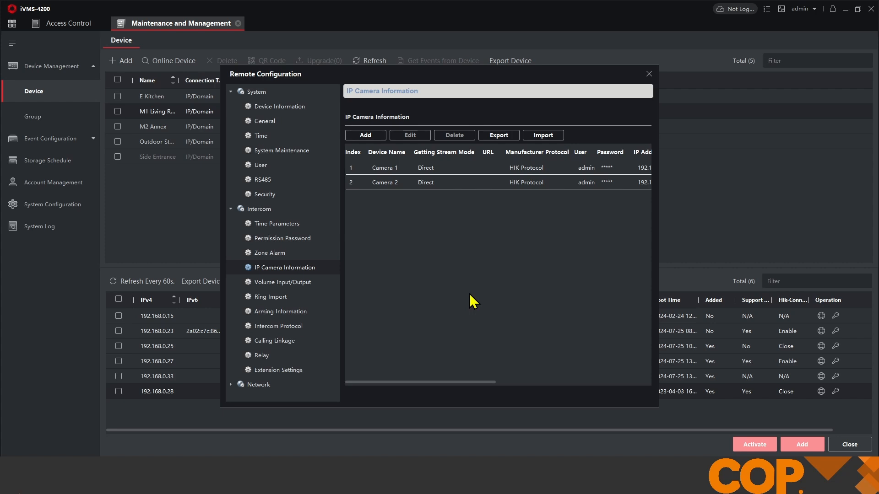
{"action": "mouse_move", "coordinate": [498, 308]}
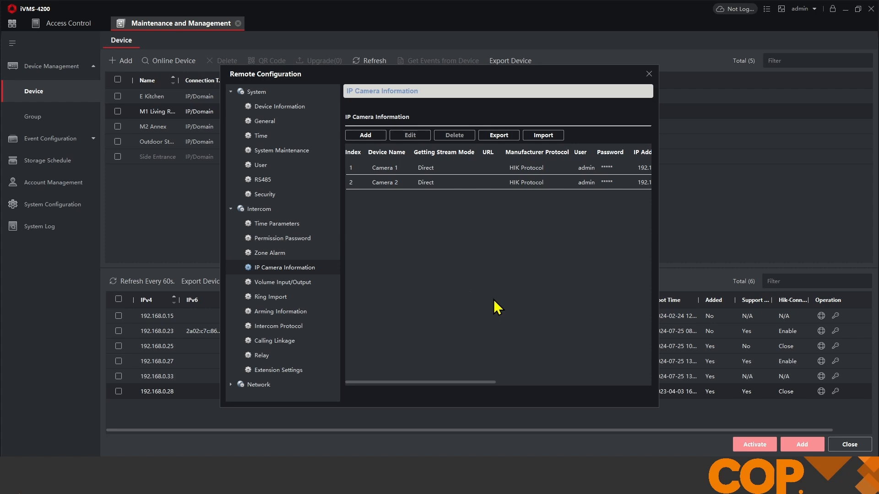
{"action": "mouse_move", "coordinate": [485, 290]}
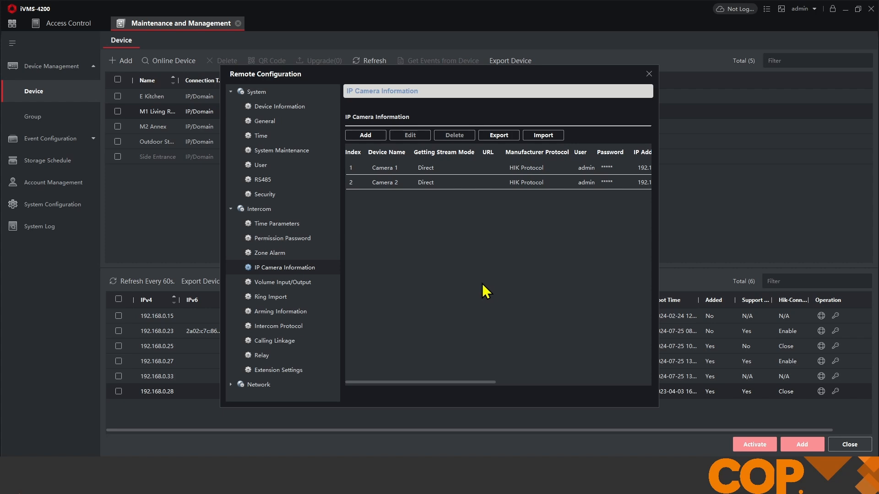